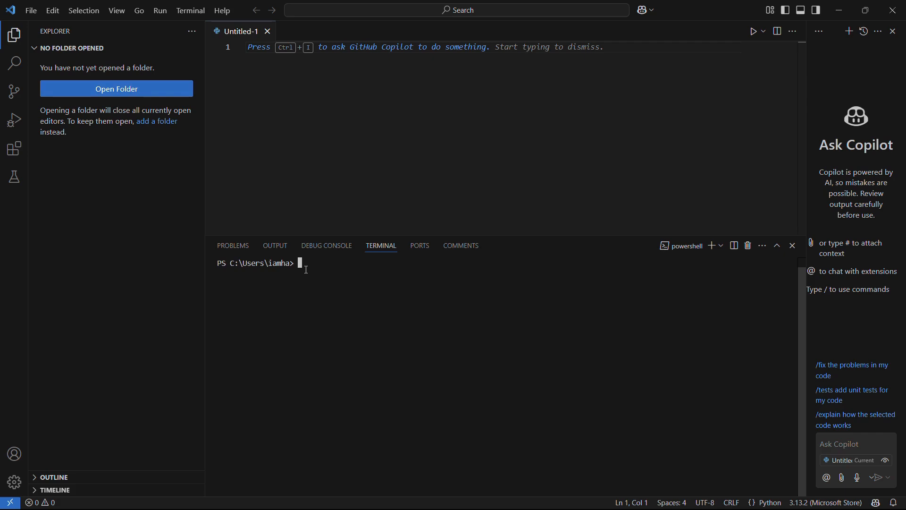
Enter the command 'pip install numpy' at the PowerShell terminal prompt.
type("pip install num")
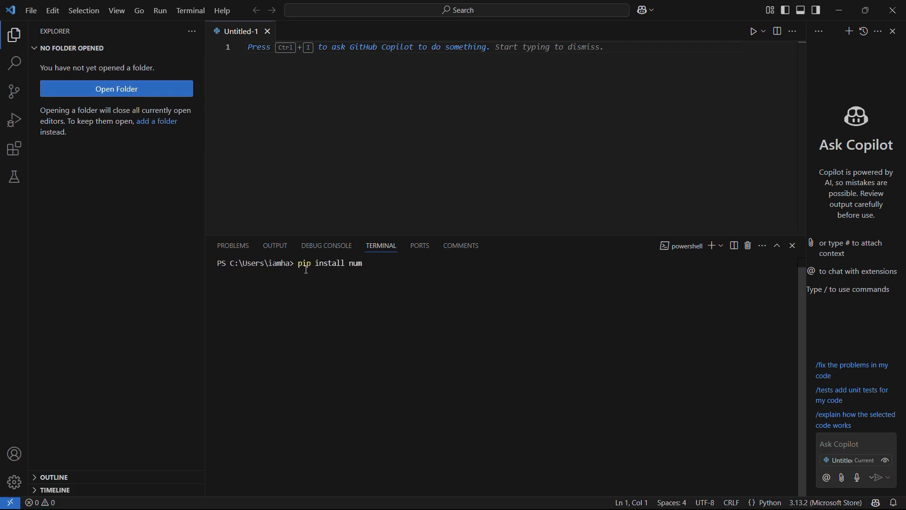
type("py")
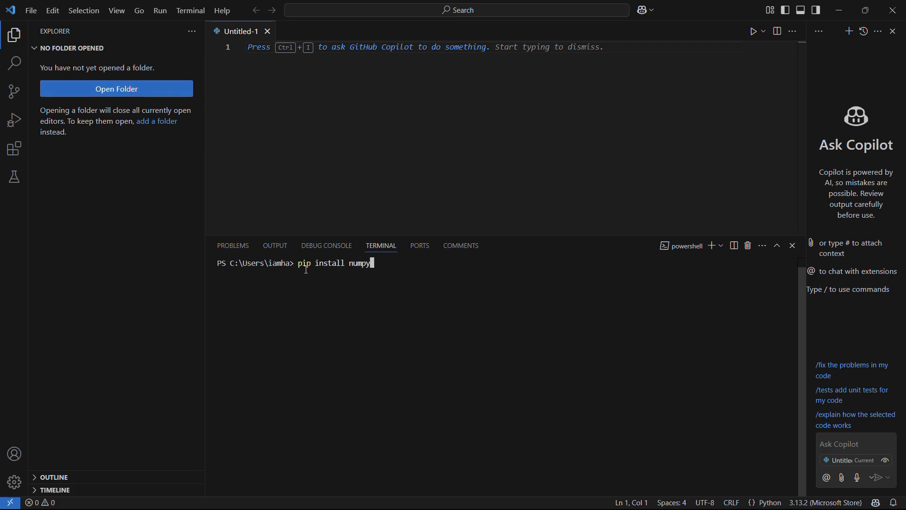
Run the command and let pip report 'Successfully installed numpy-2.2.3'.
key("Return")
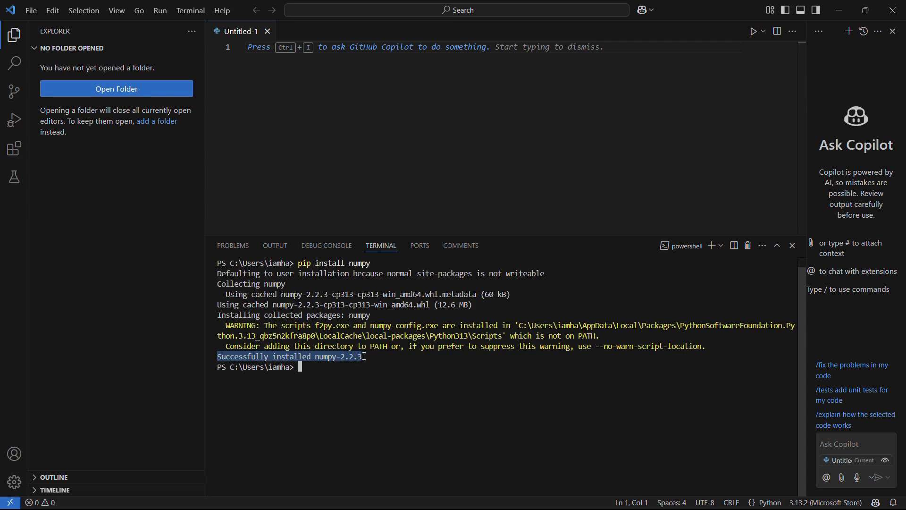
left_click(372, 357)
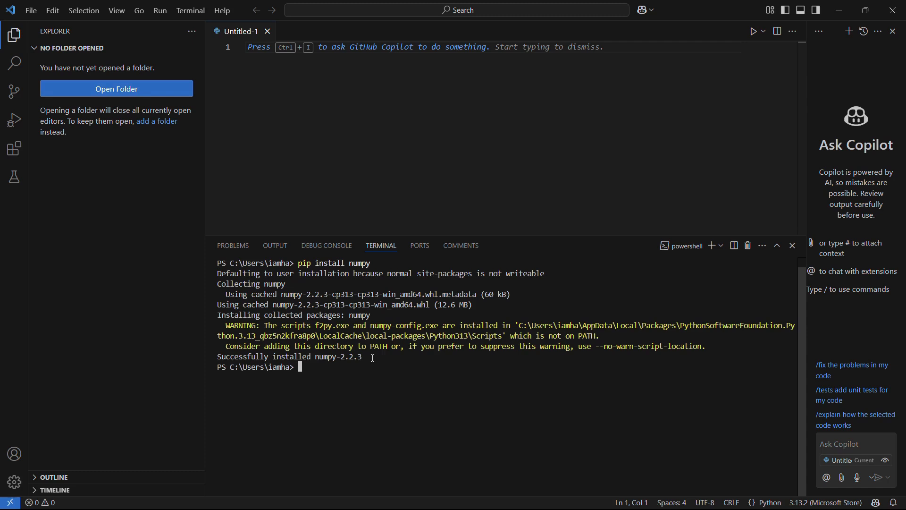
mouse_move(416, 29)
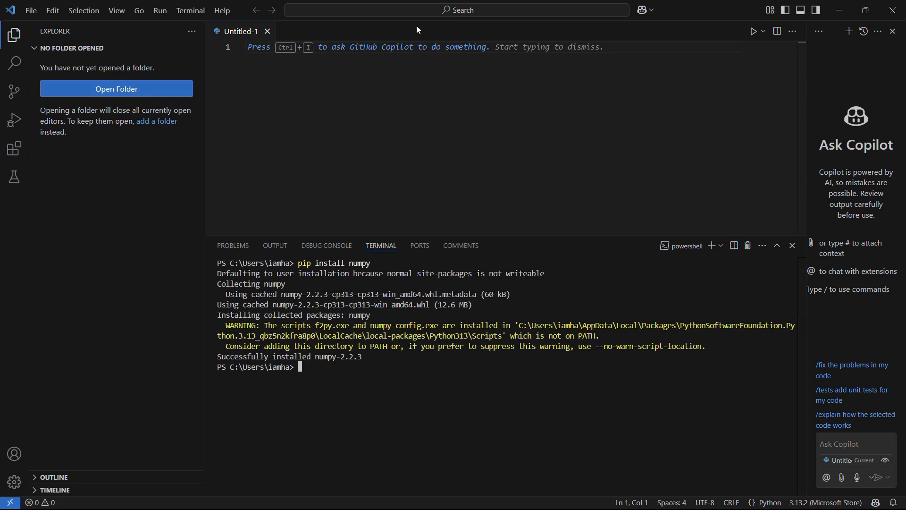